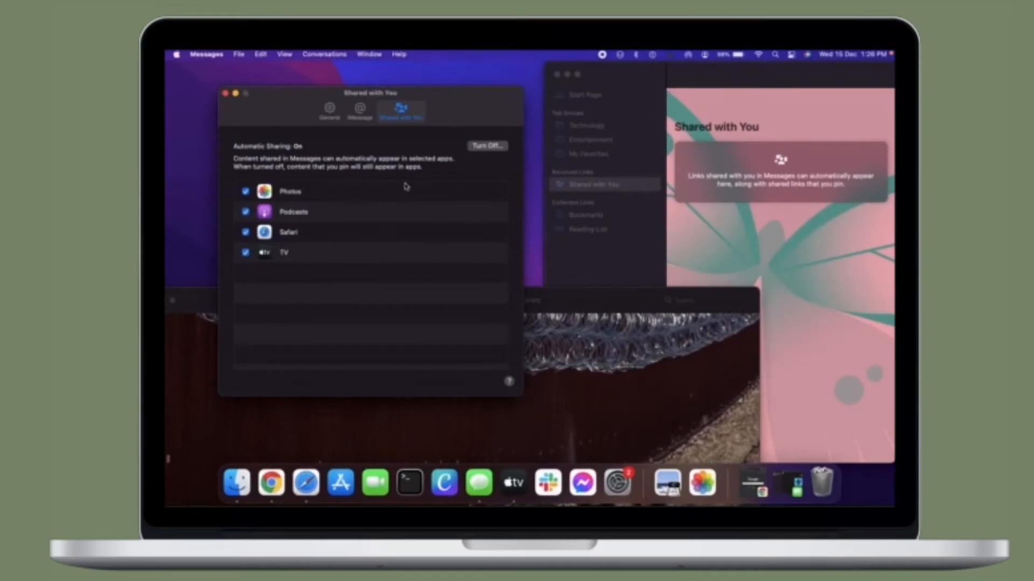
# Step: Turn Automatic Sharing off and back on in Shared with You
pyautogui.click(486, 146)
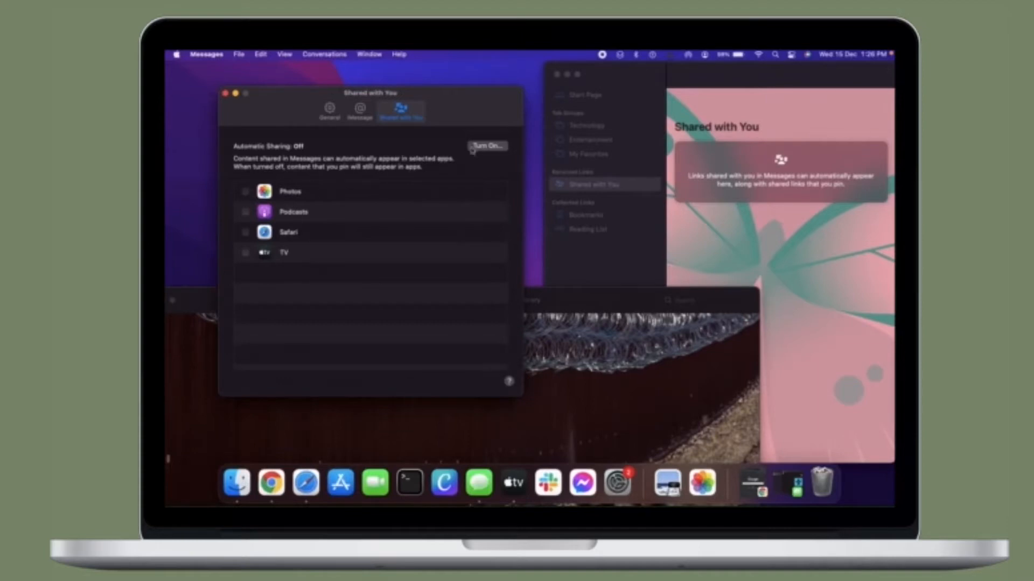
pyautogui.click(486, 145)
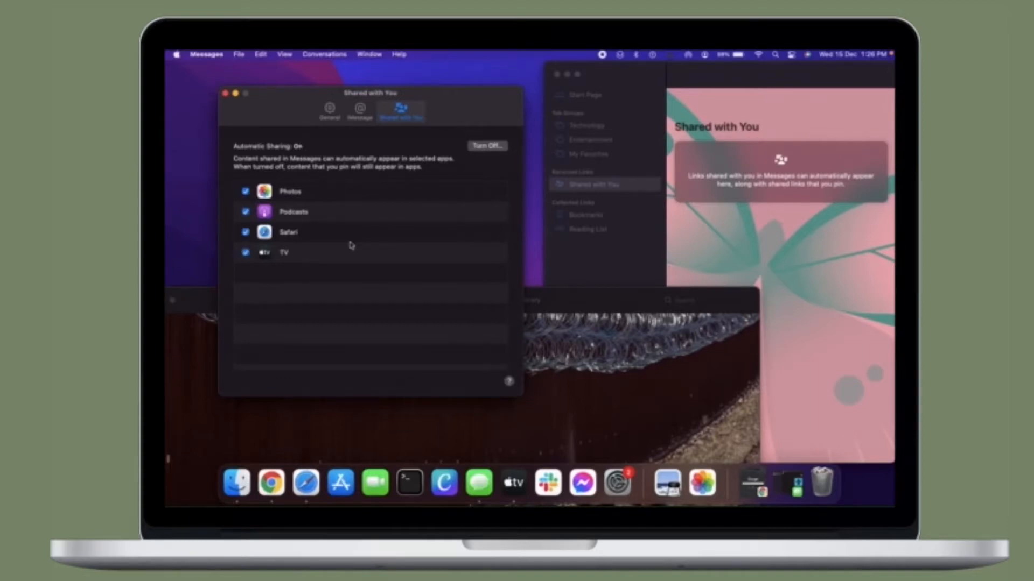
# Step: Toggle the Photos checkbox off and on so all four apps stay shared, then bring Safari's page forward
pyautogui.click(245, 192)
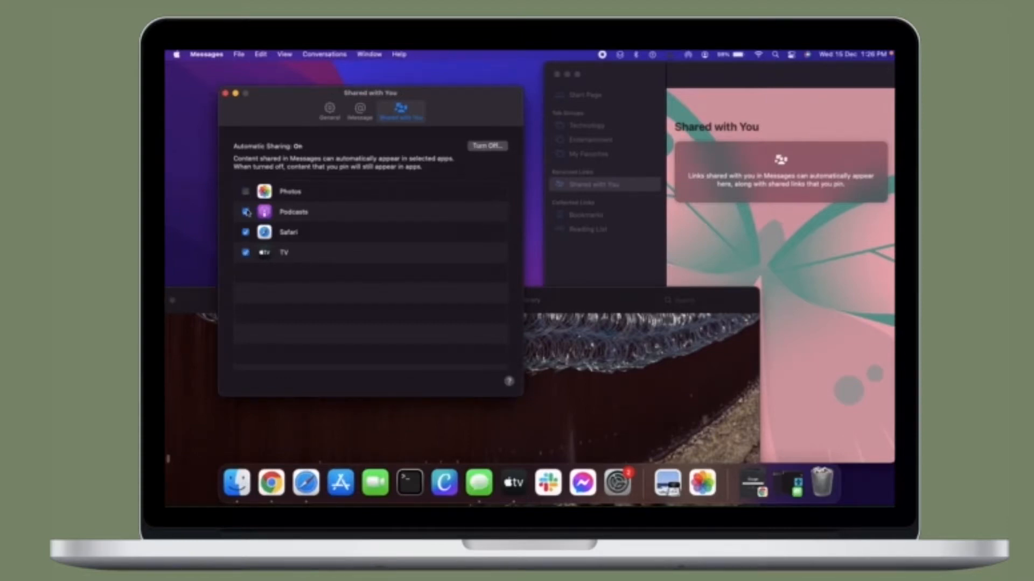
pyautogui.click(245, 233)
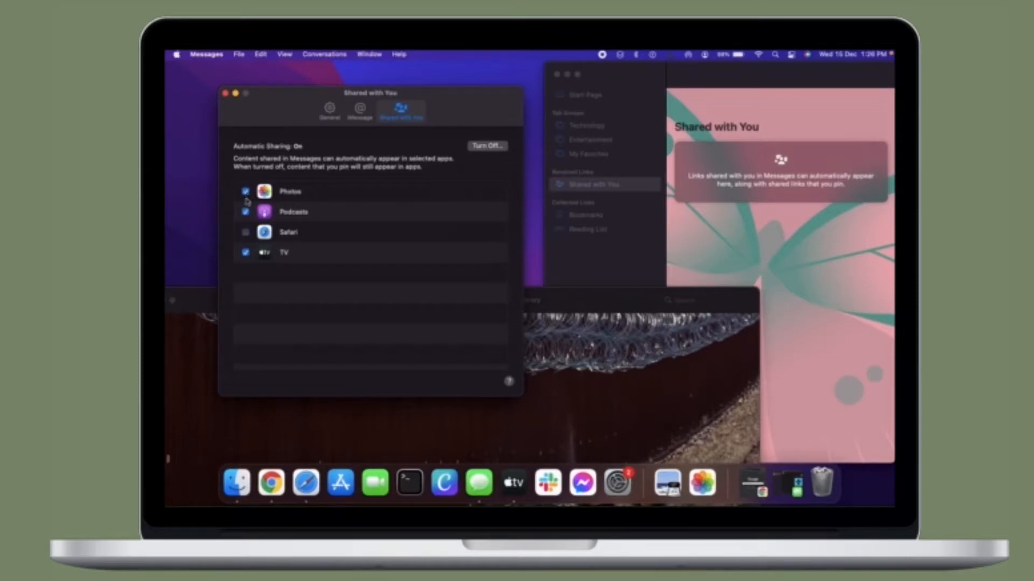
pyautogui.click(246, 232)
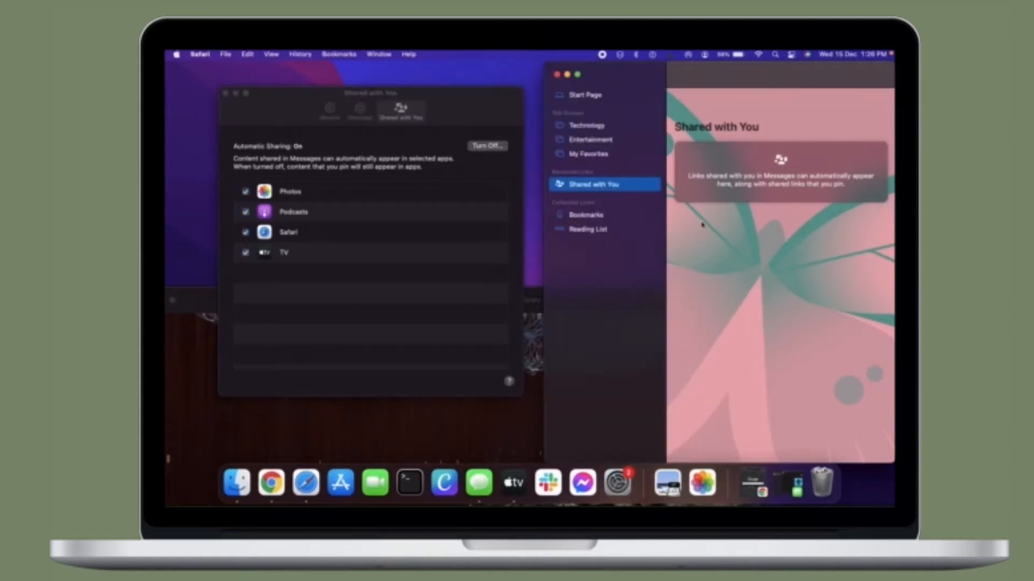
pyautogui.moveTo(384, 410)
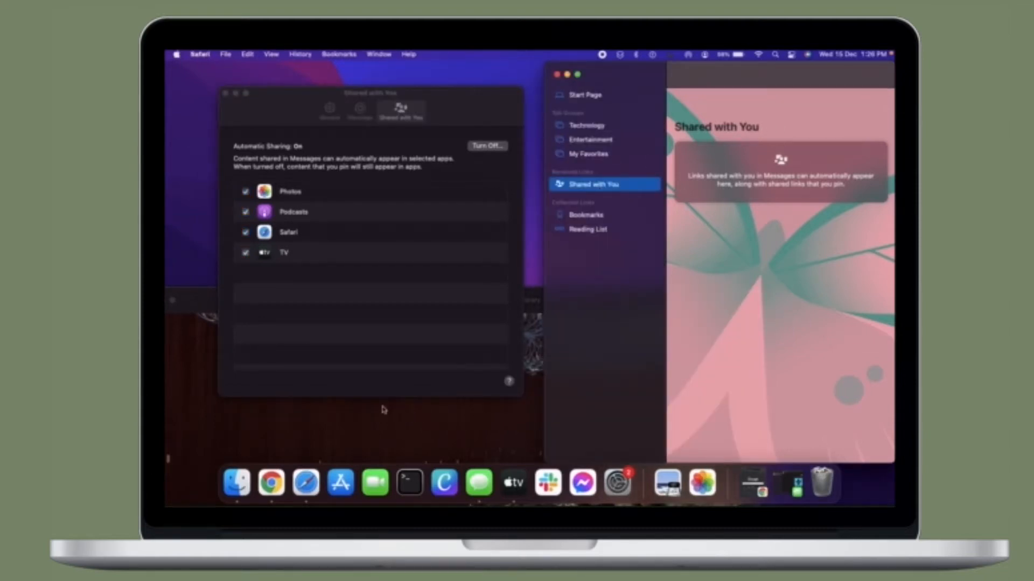
pyautogui.click(513, 482)
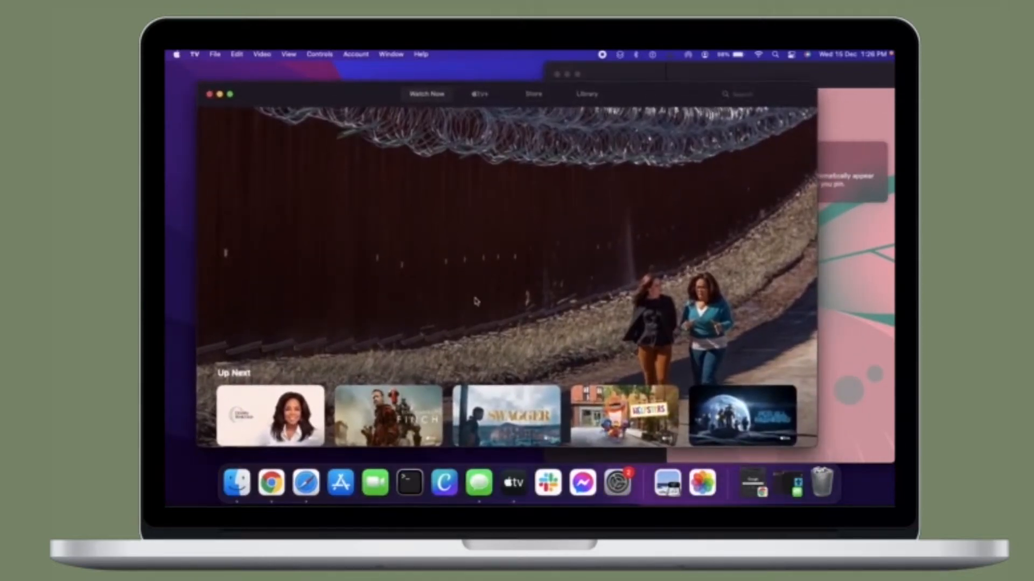
pyautogui.scroll(-3)
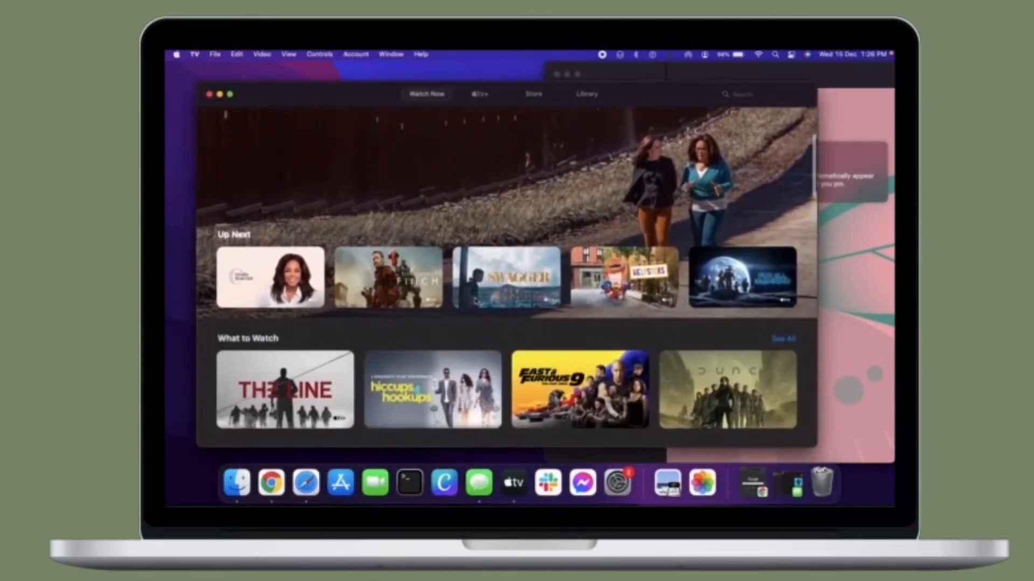
pyautogui.scroll(-3)
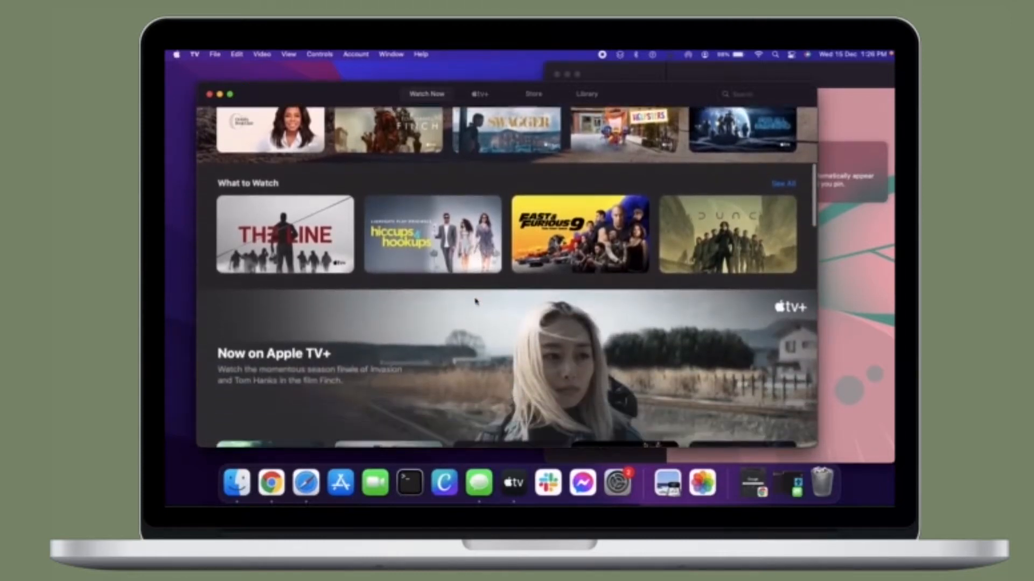
pyautogui.scroll(-3)
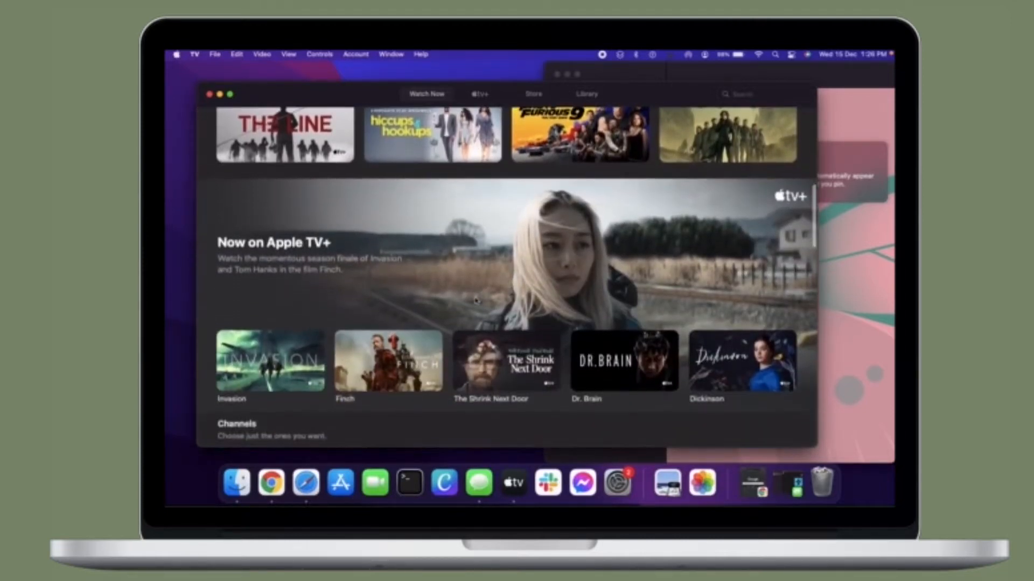
pyautogui.scroll(-3)
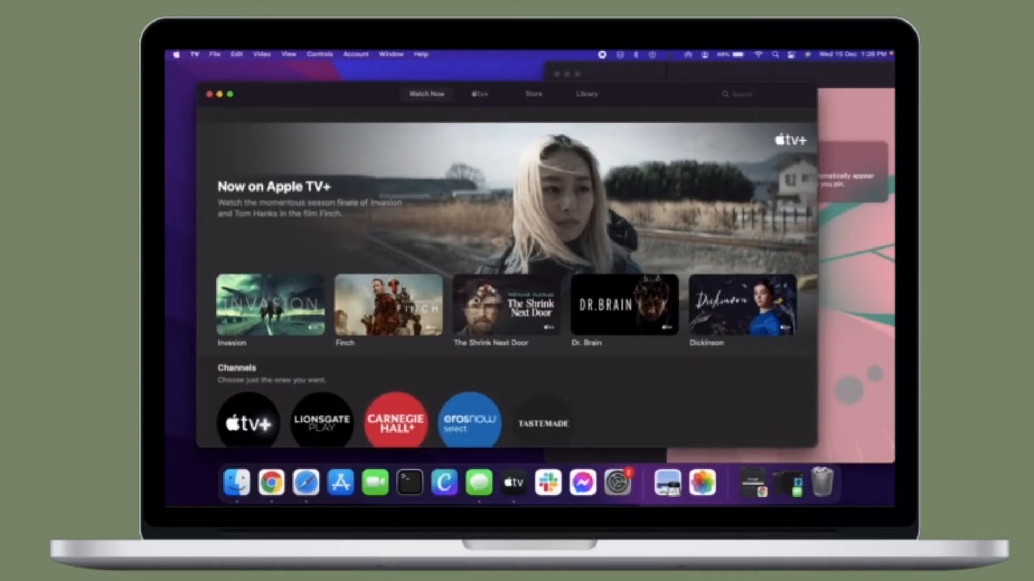
pyautogui.scroll(-3)
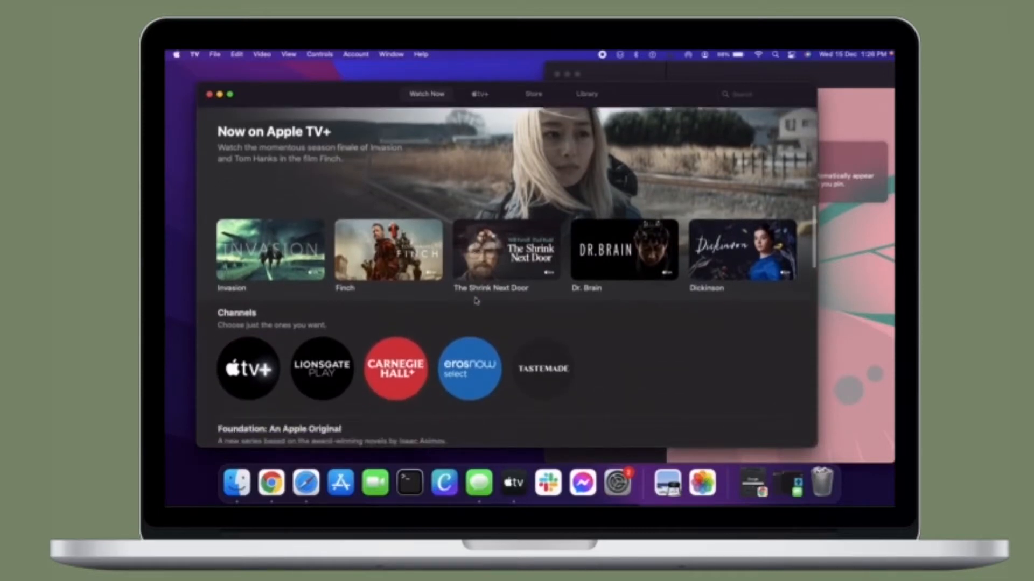
pyautogui.scroll(-3)
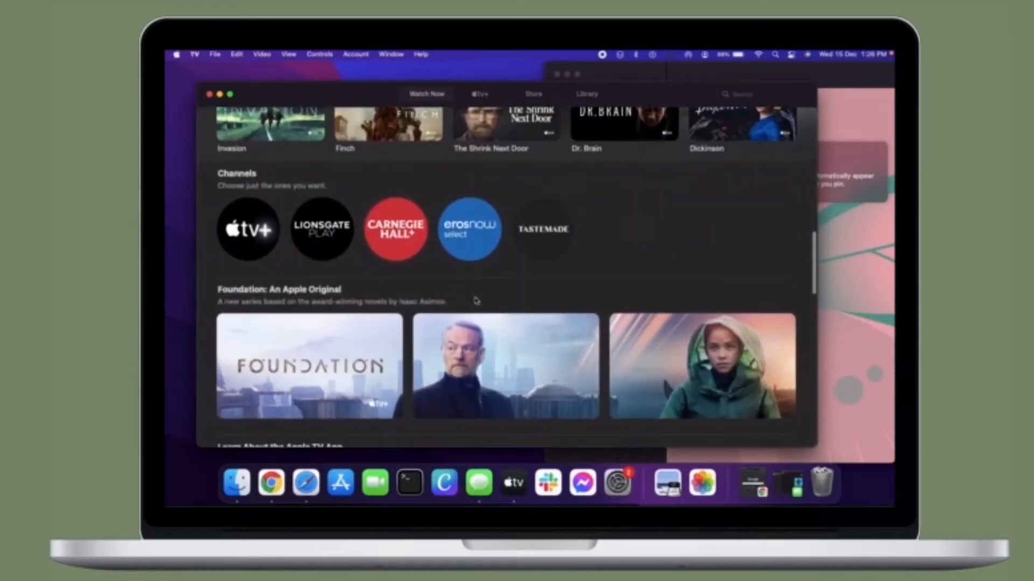
pyautogui.scroll(-3)
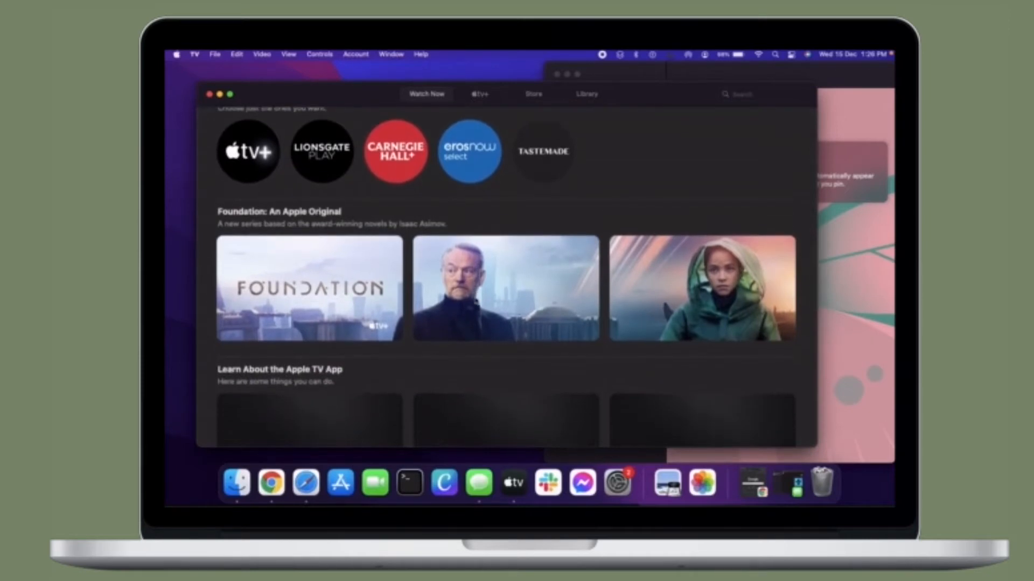
pyautogui.scroll(3)
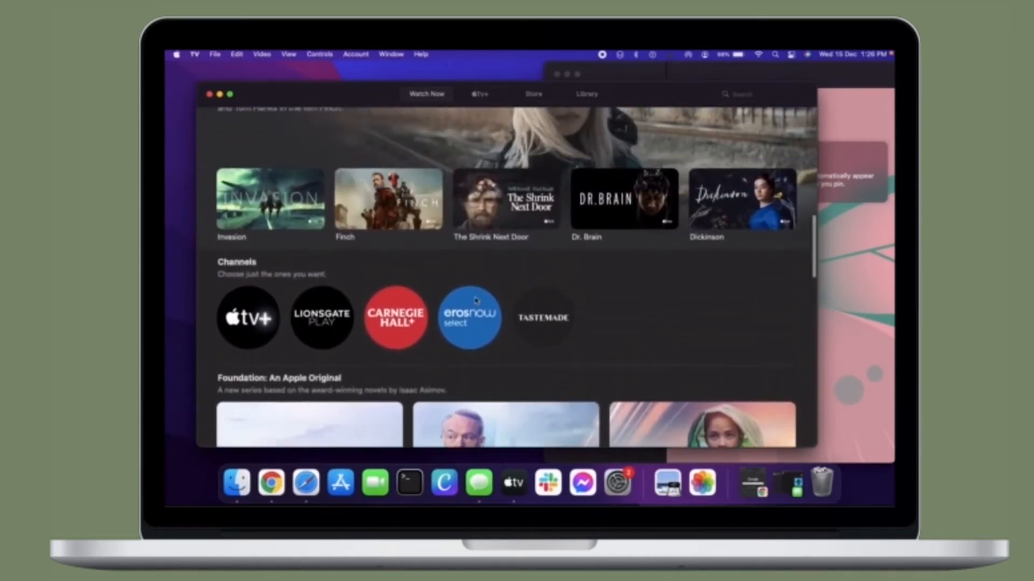
pyautogui.scroll(3)
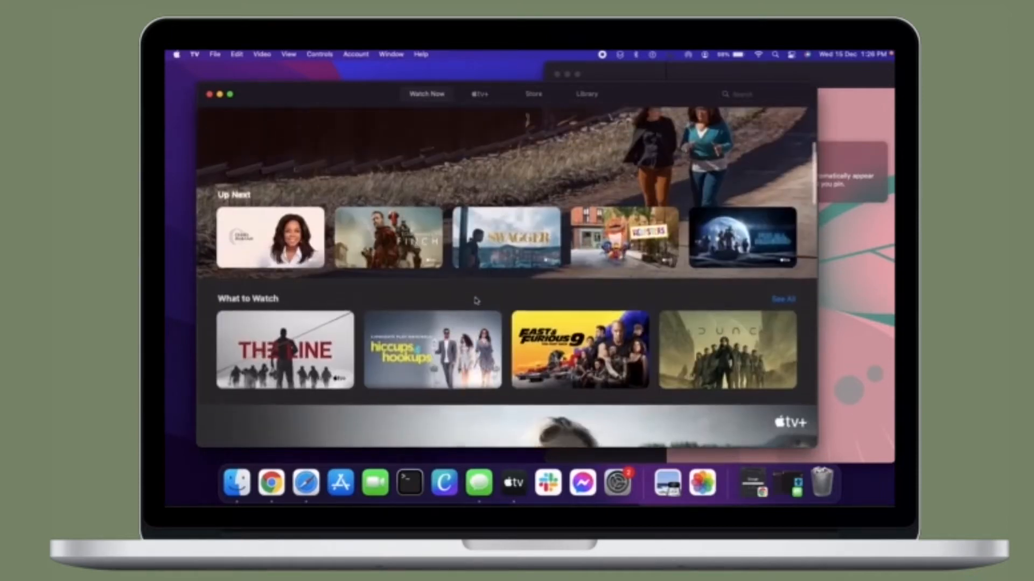
pyautogui.scroll(-3)
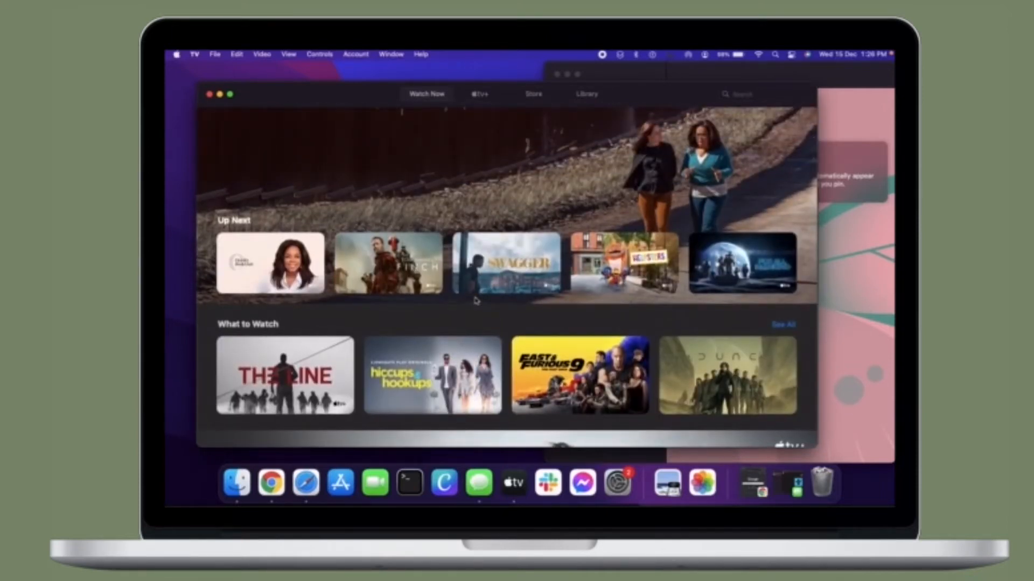
pyautogui.scroll(-3)
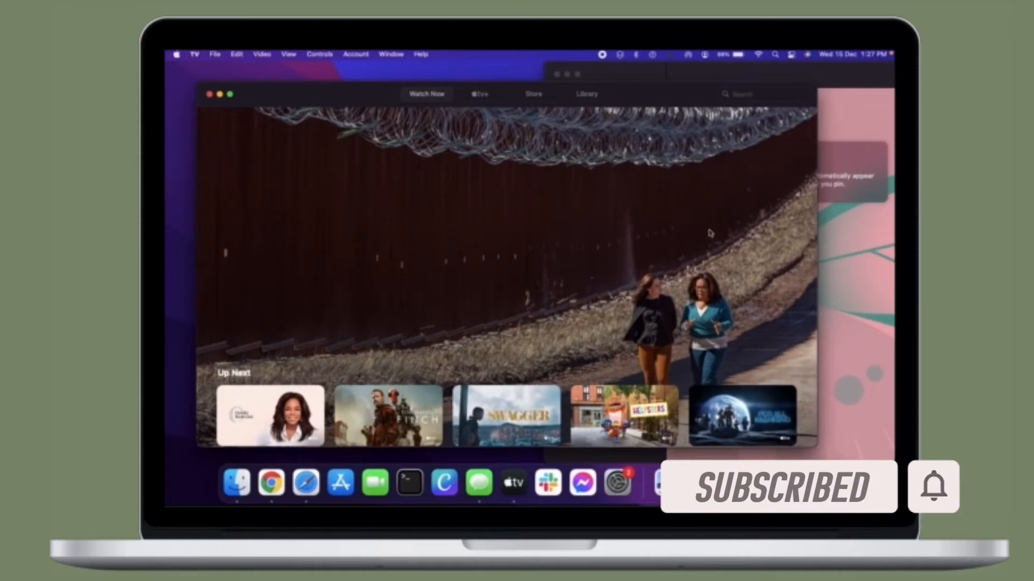
pyautogui.scroll(-3)
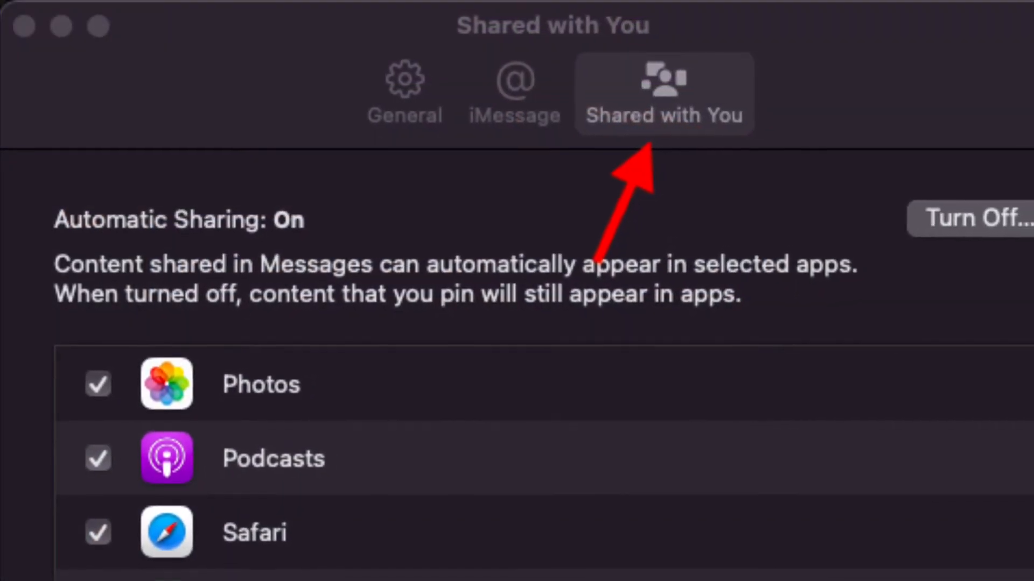
# Step: Turn off Automatic Sharing so Photos, Podcasts and Safari are deselected
pyautogui.click(982, 219)
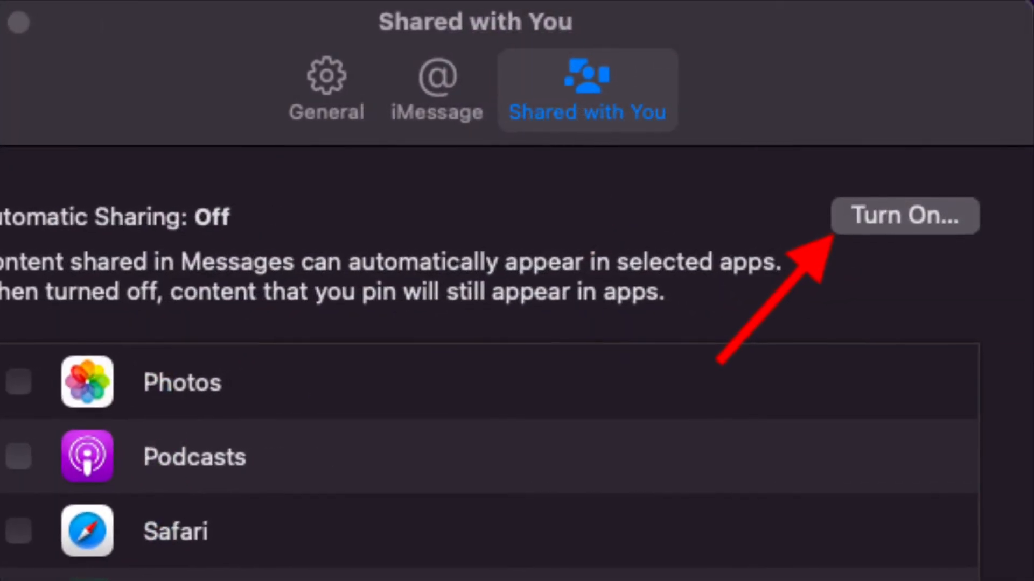
pyautogui.click(904, 215)
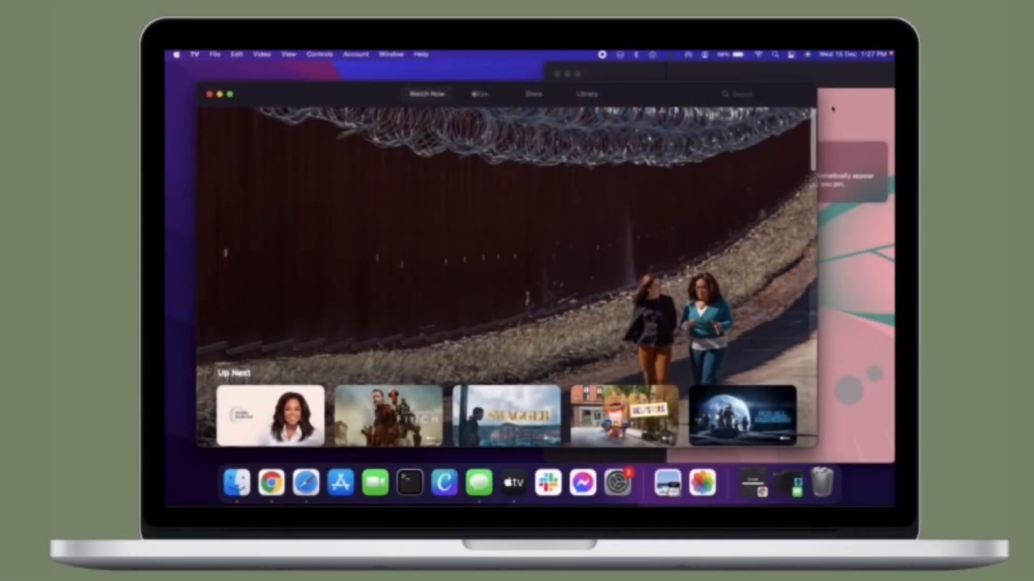
pyautogui.scroll(-3)
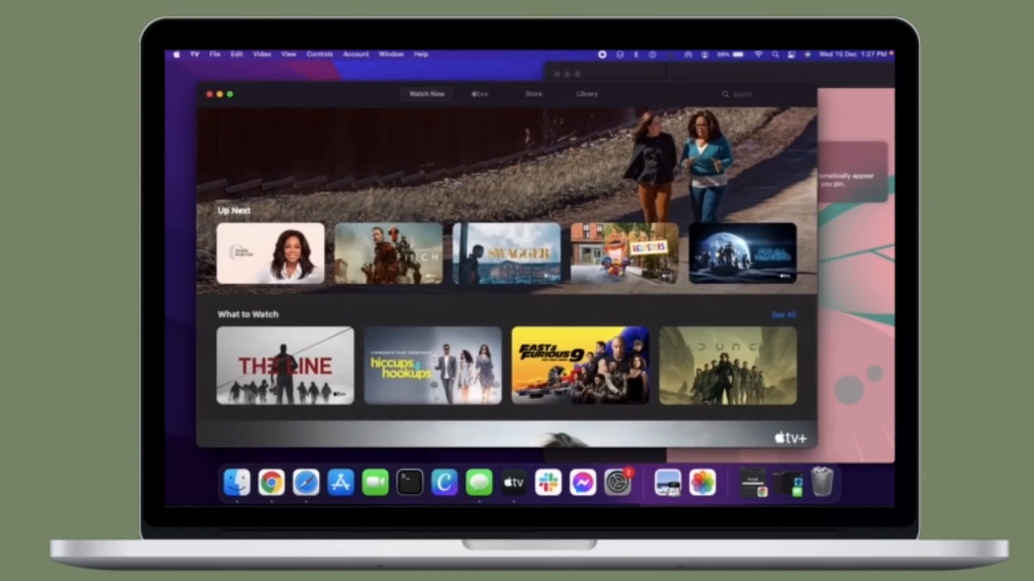
pyautogui.scroll(-3)
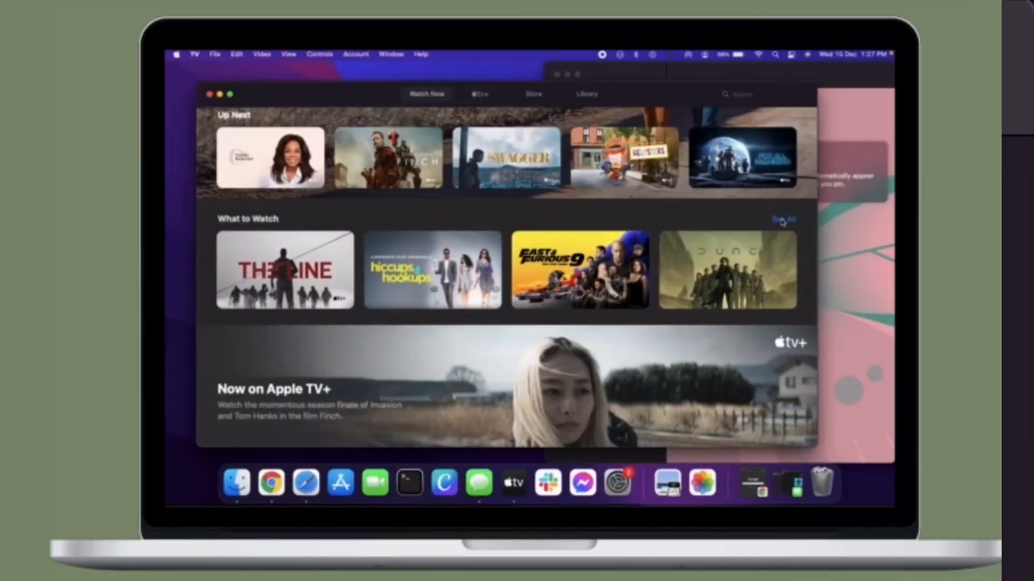
pyautogui.scroll(-3)
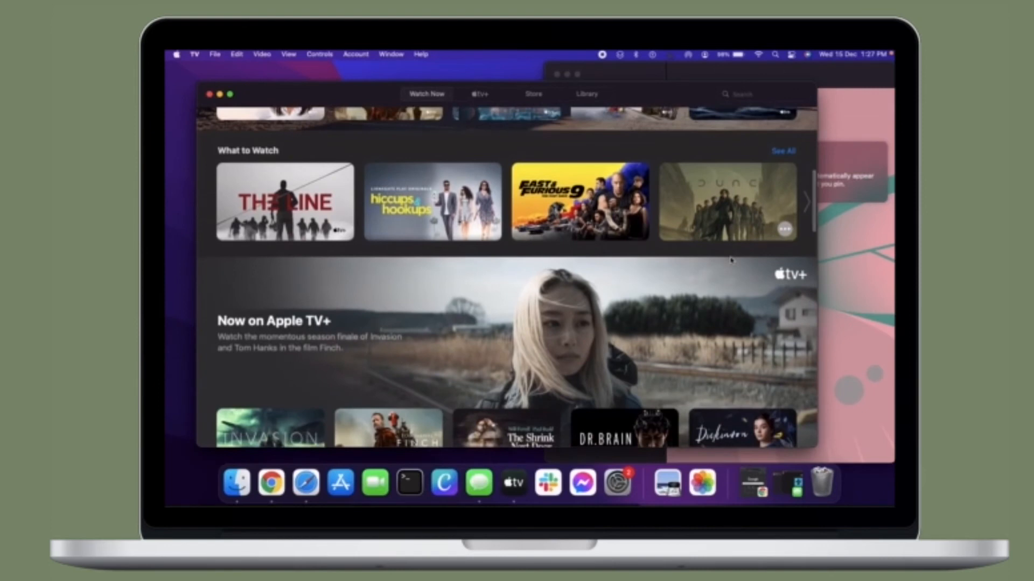
pyautogui.scroll(-3)
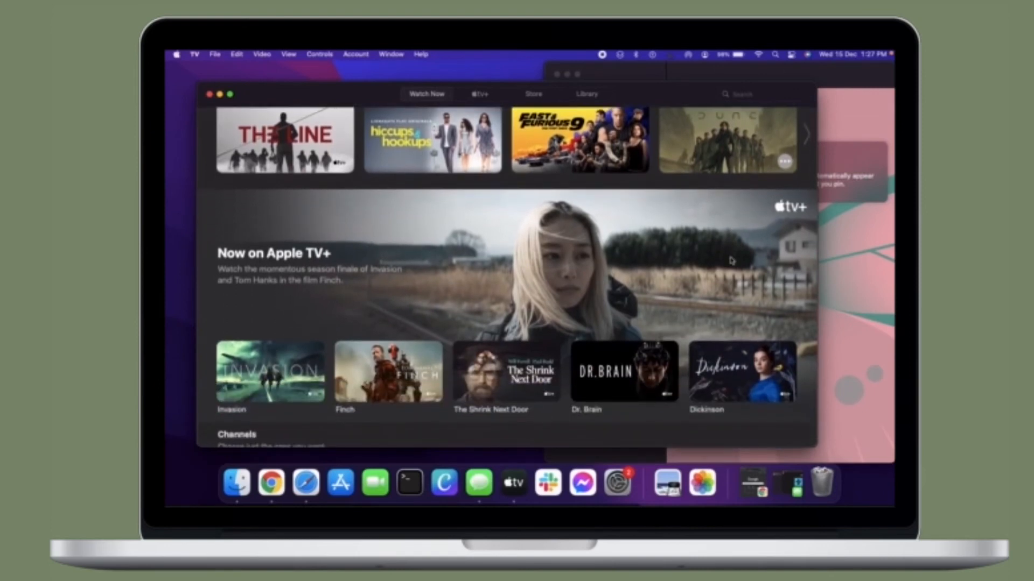
pyautogui.scroll(-3)
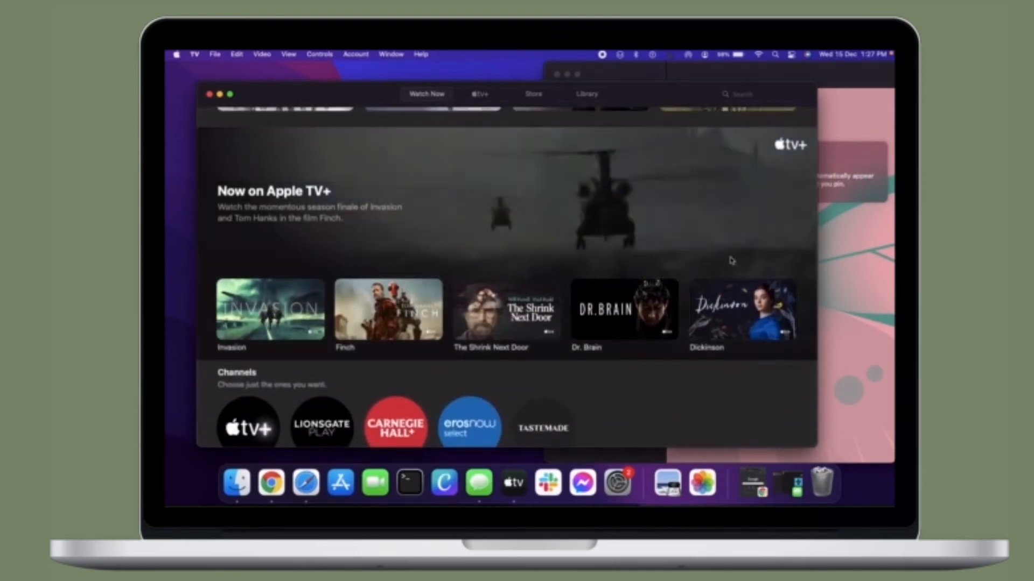